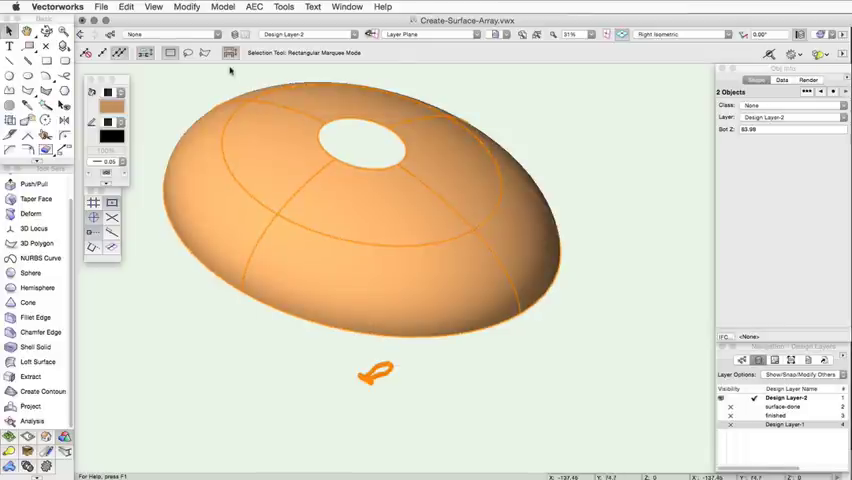
Start the Create Surface Array command from the Model menu
click(188, 8)
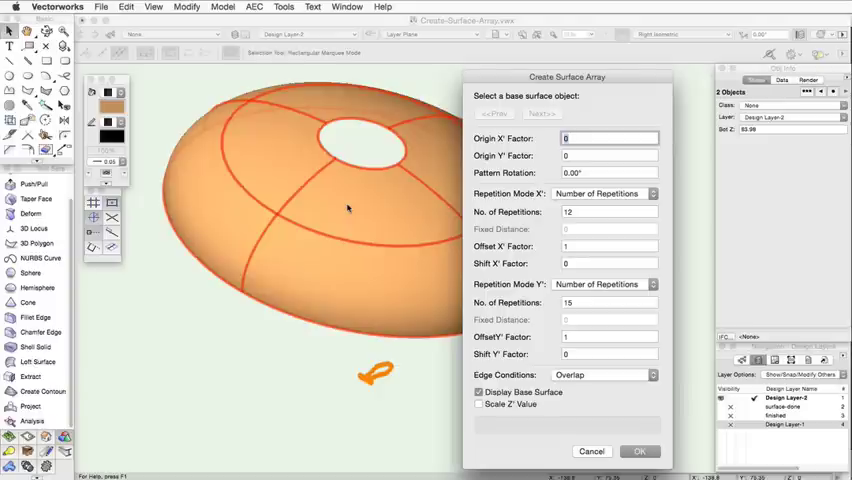
mouse_move(468, 330)
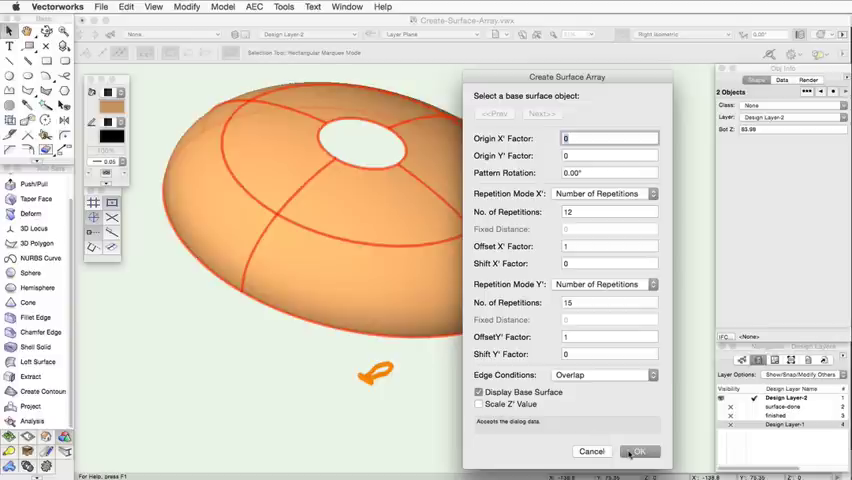
Confirm the Create Surface Array dialog to generate the array on the dome
click(640, 452)
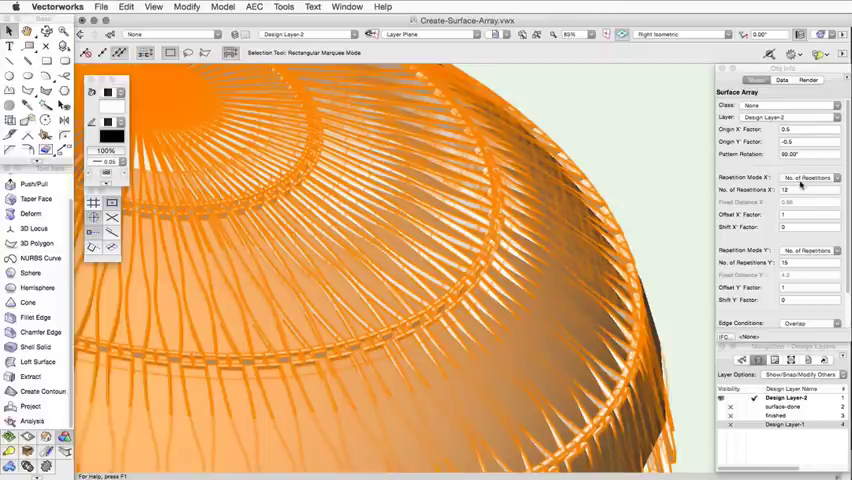
Enter factor value 4 in Object Info and switch Repetition Mode X toward Fixed Distance
click(808, 176)
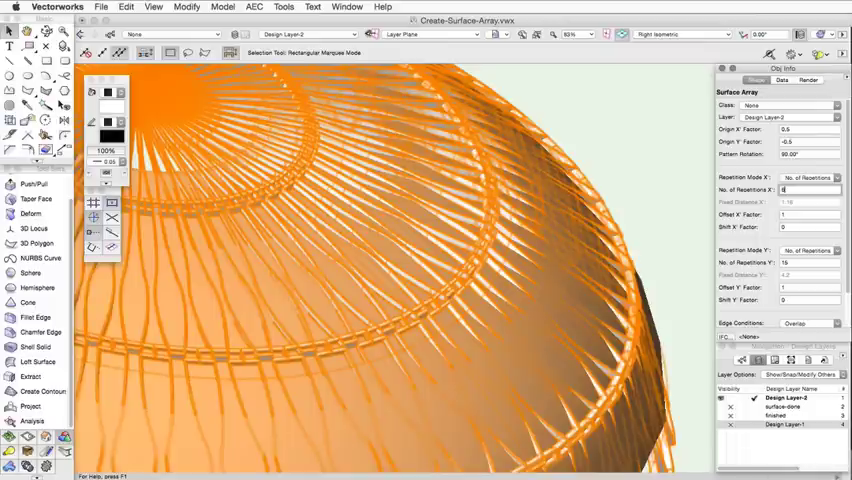
text(4)
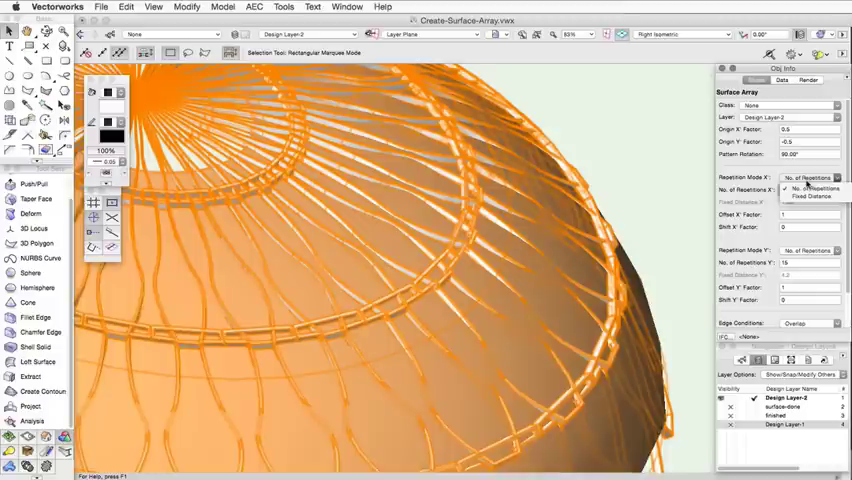
click(810, 188)
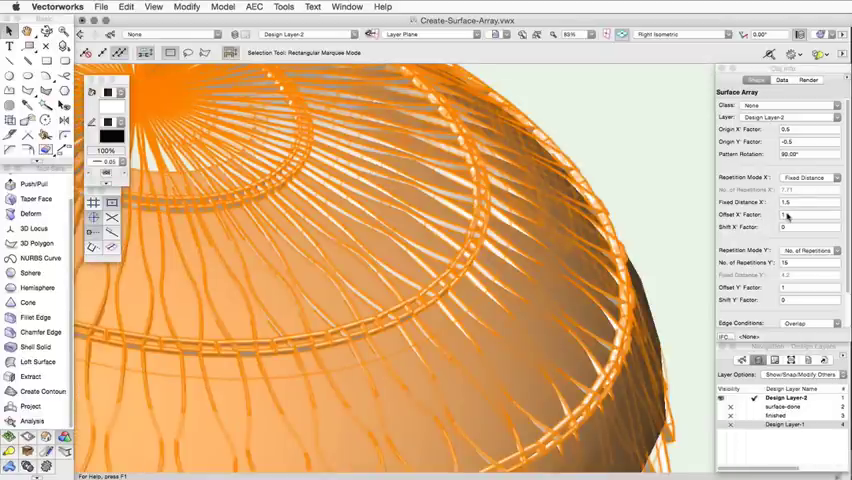
Set Fixed Distance X to 1.6 and Offset X Factor to 0.8 in Object Info
click(784, 216)
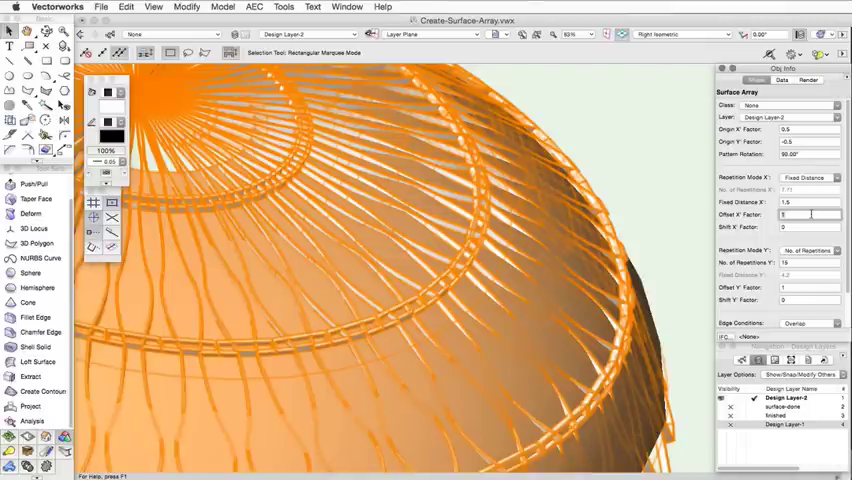
text(1.6)
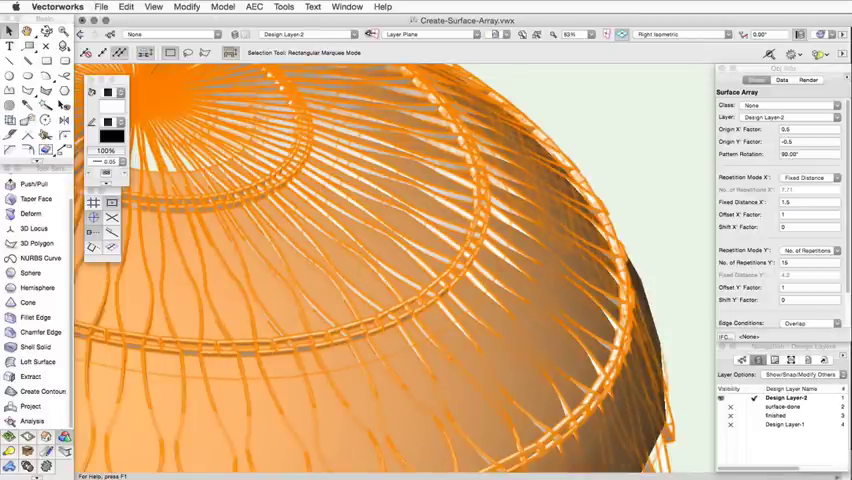
click(800, 214)
text(.5)
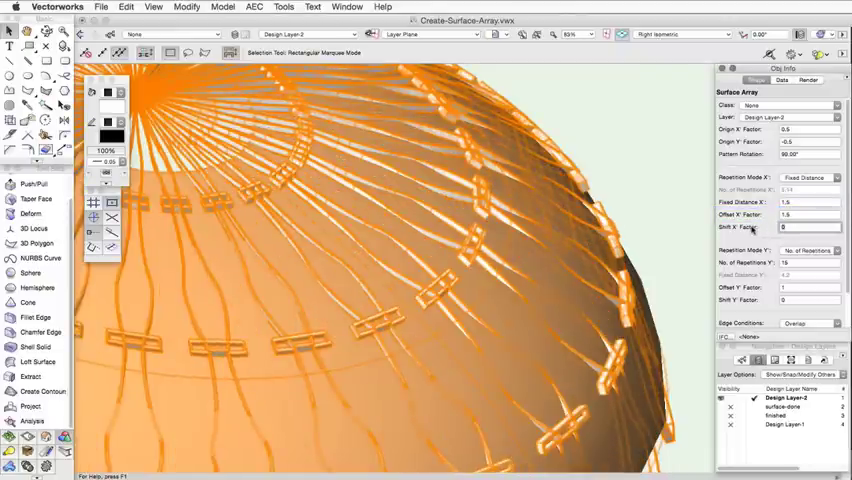
text(0.8)
click(810, 300)
text(.3)
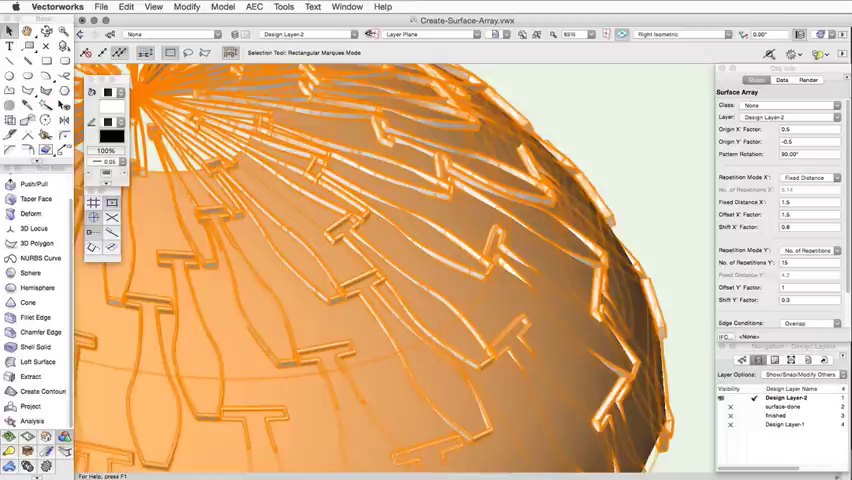
Apply the 0.8 X offset so the array staggers across the dome
click(800, 300)
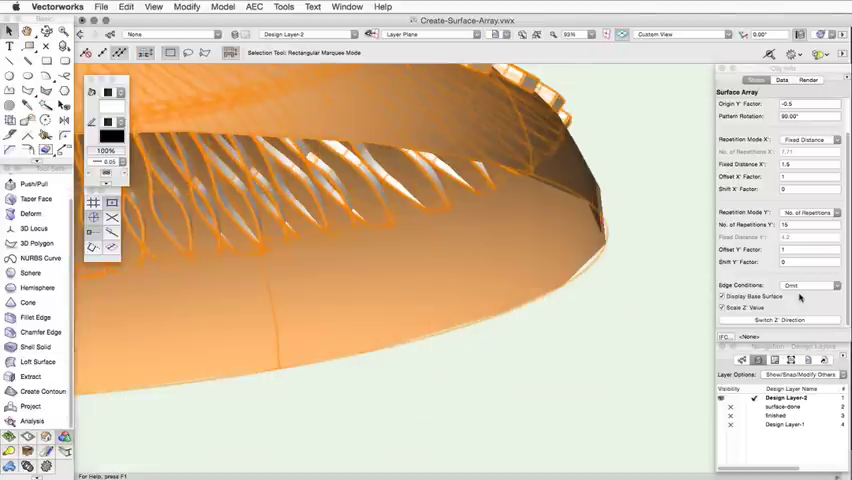
Change the Edge Conditions setting so items end cleanly at the dome's rim
click(804, 284)
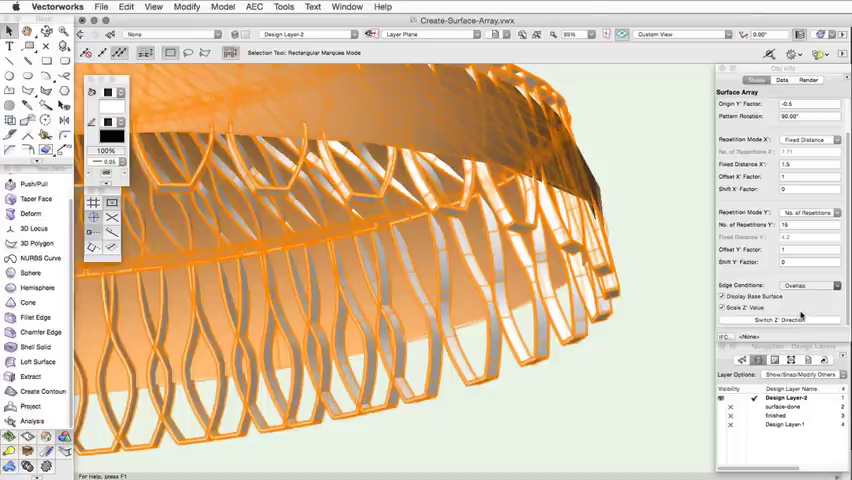
click(804, 286)
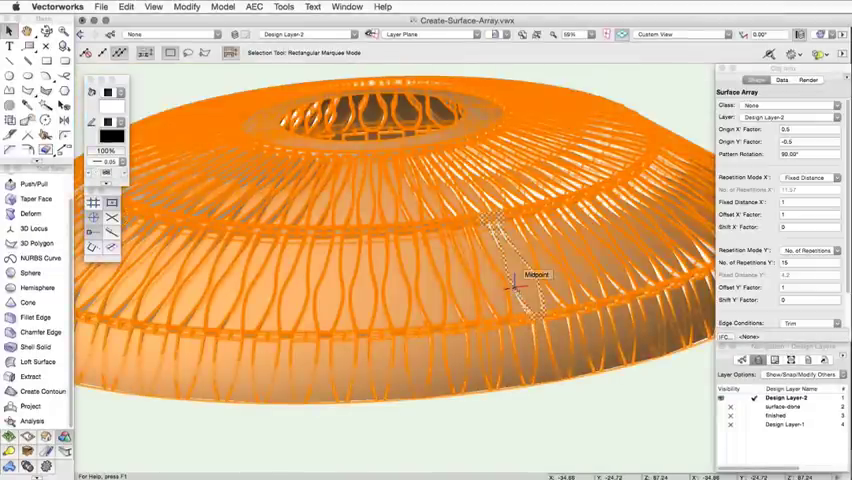
Start Modify > Edit Surface Array, then cancel the Choose component dialog
click(188, 8)
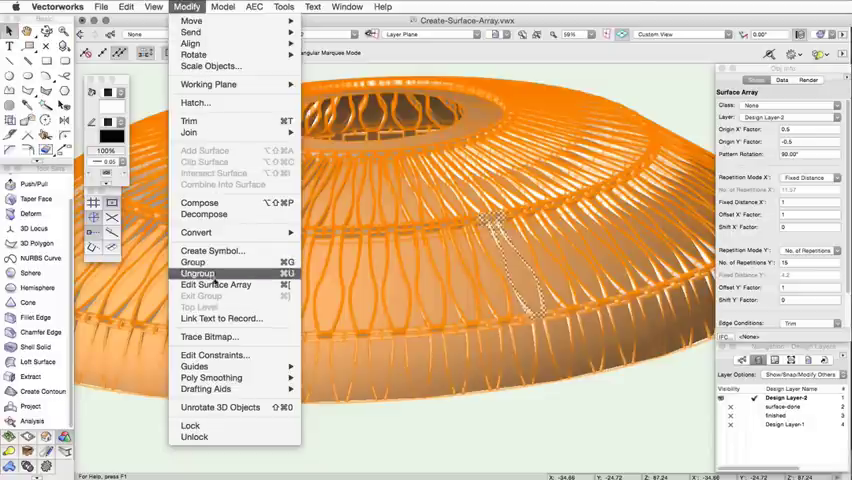
click(214, 284)
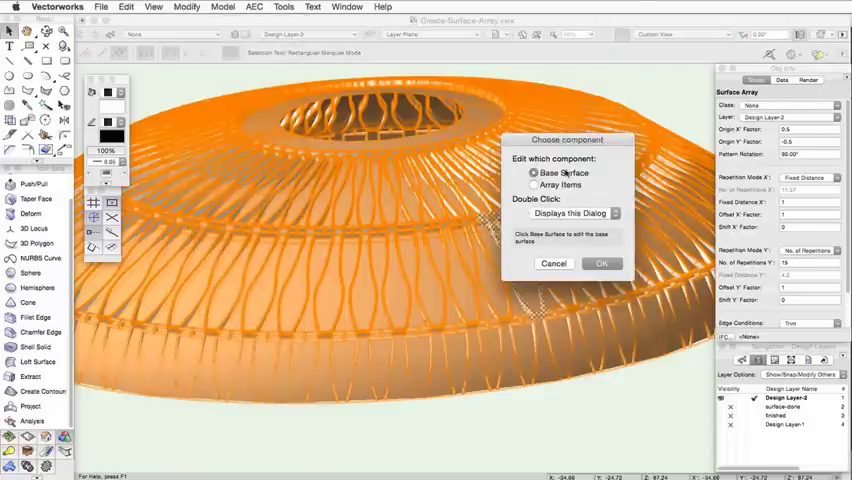
click(600, 264)
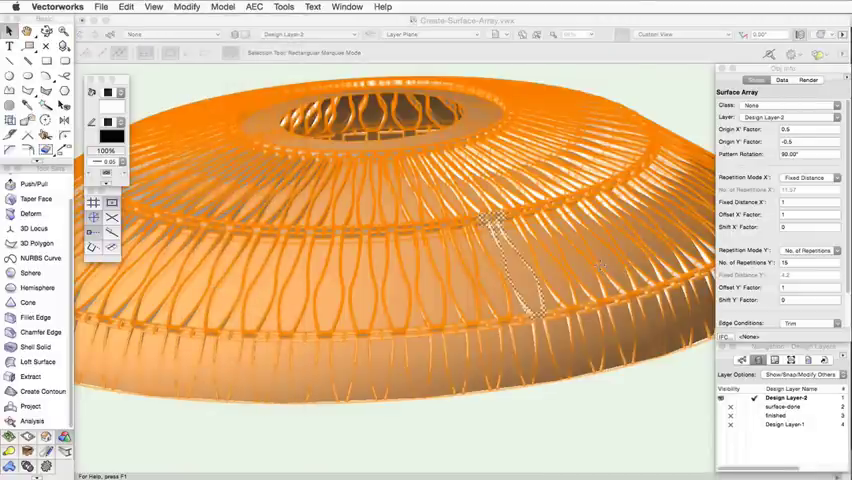